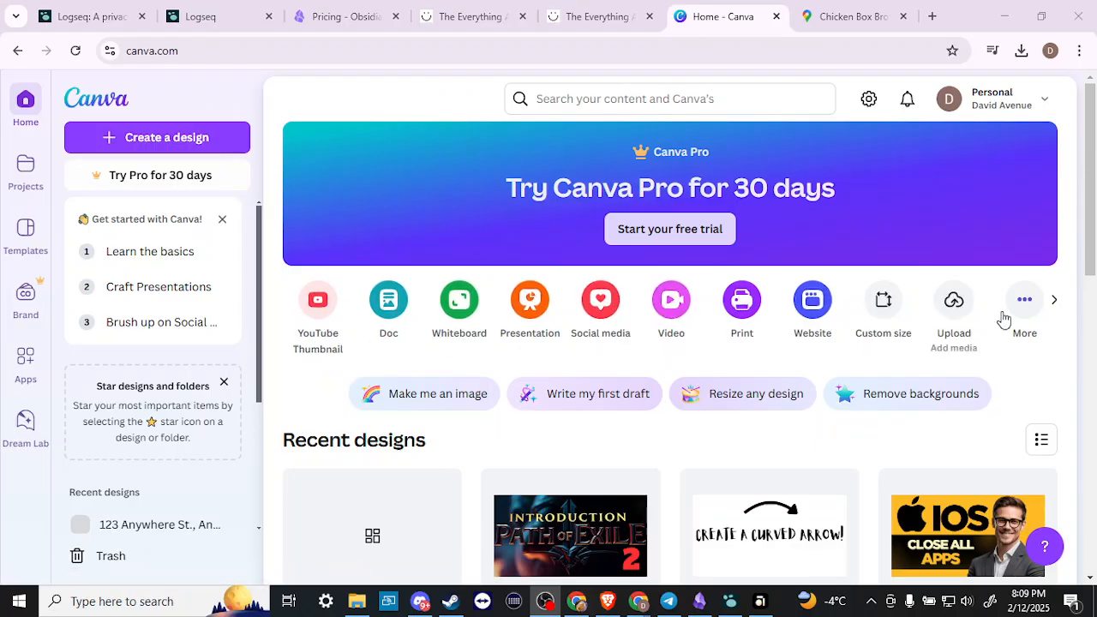
mouse_move(1025, 299)
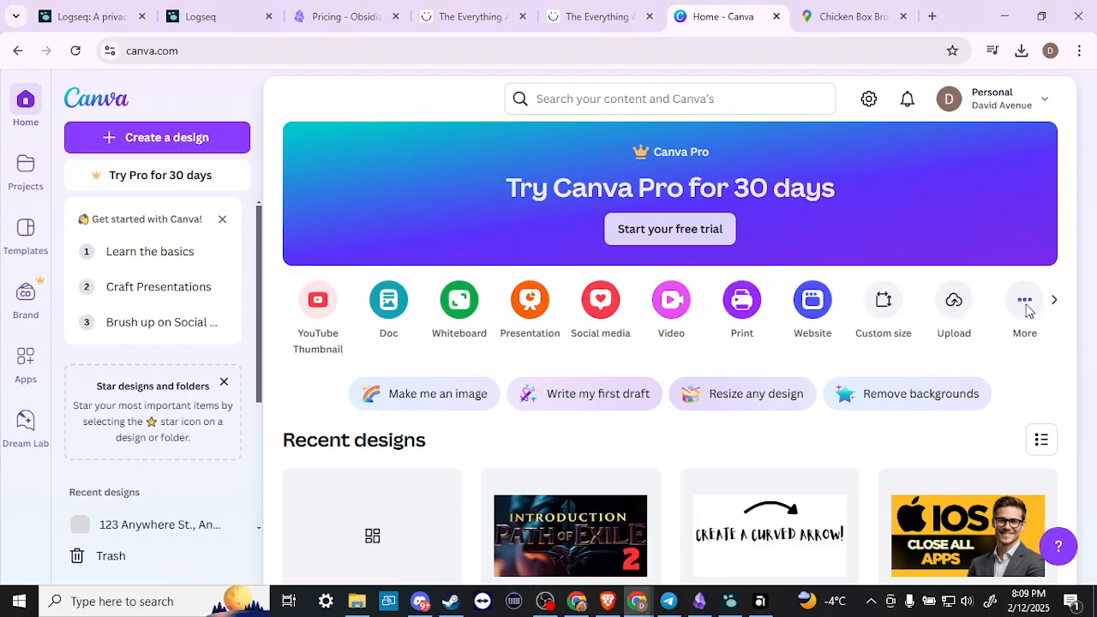
- Show Canva's design-type list scrolled down to the personal and event planning formats
left_click(158, 137)
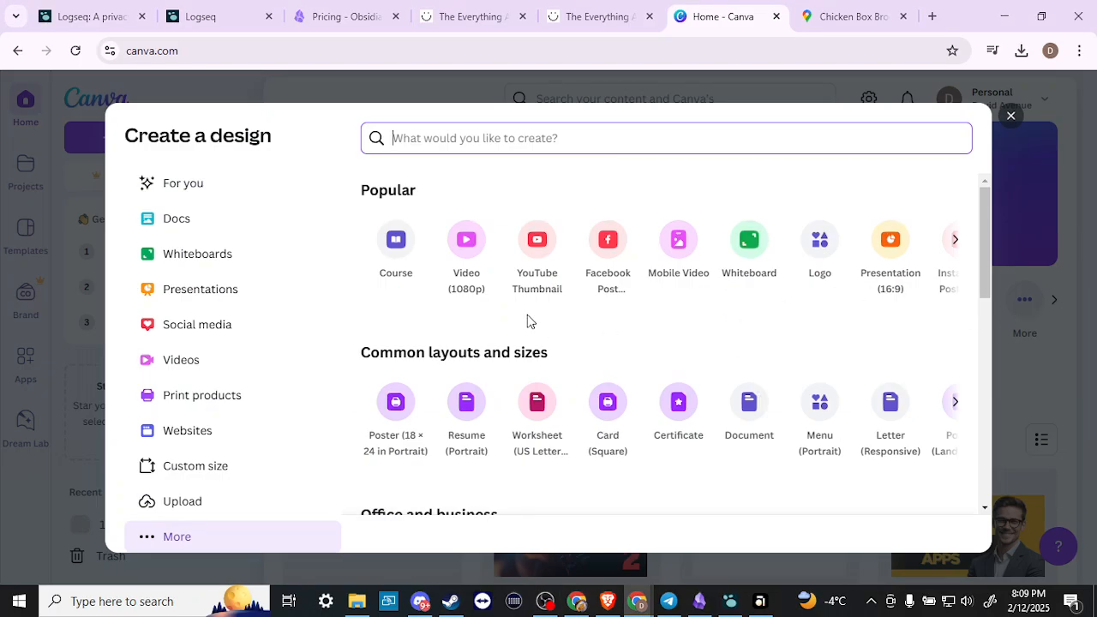
scroll("down", 3)
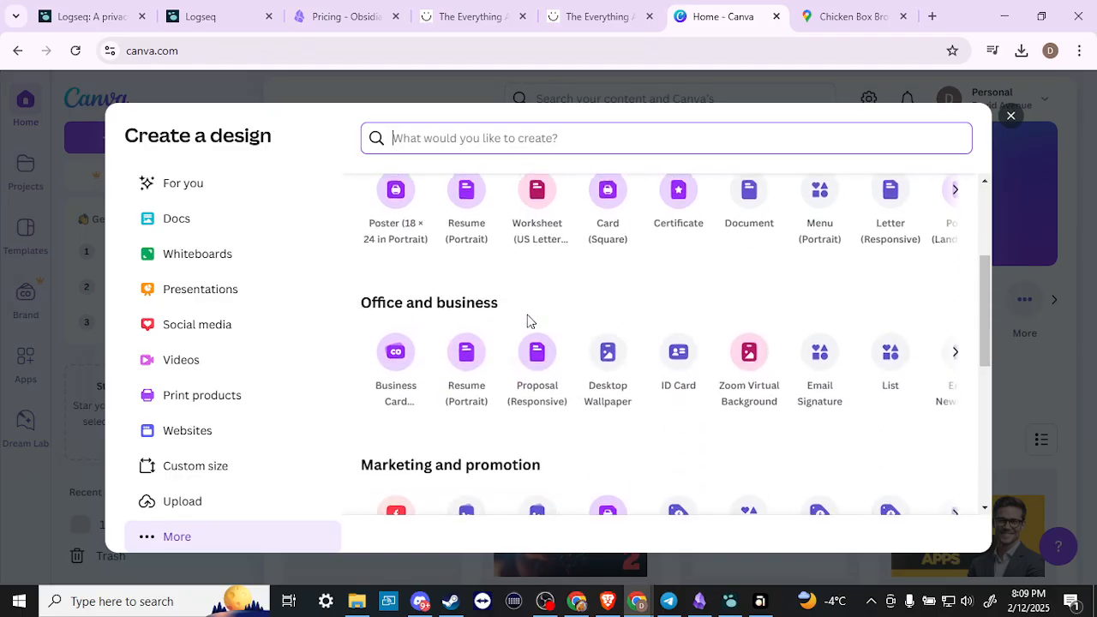
scroll("down", 3)
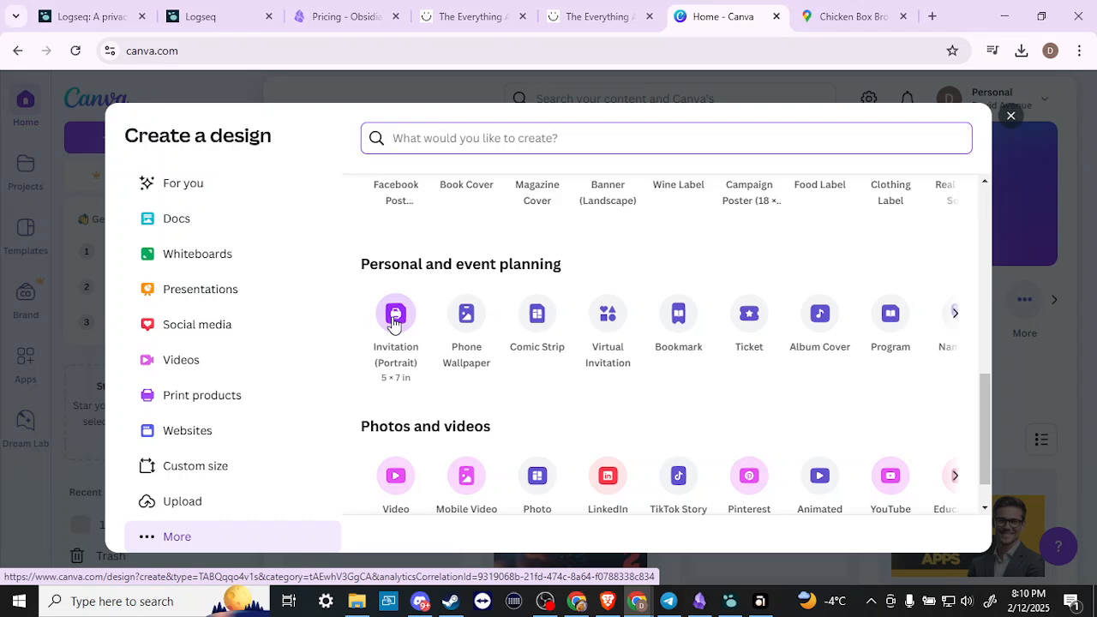
- Start a portrait invitation and apply the Cream Vintage Dinner Party Invitation template
left_click(394, 314)
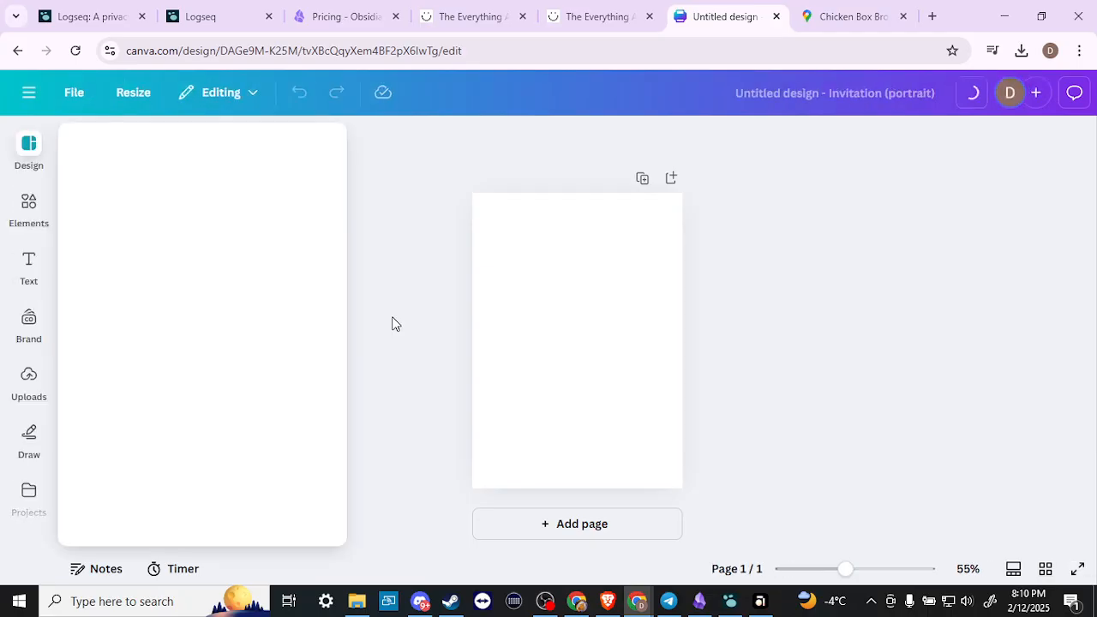
left_click(27, 153)
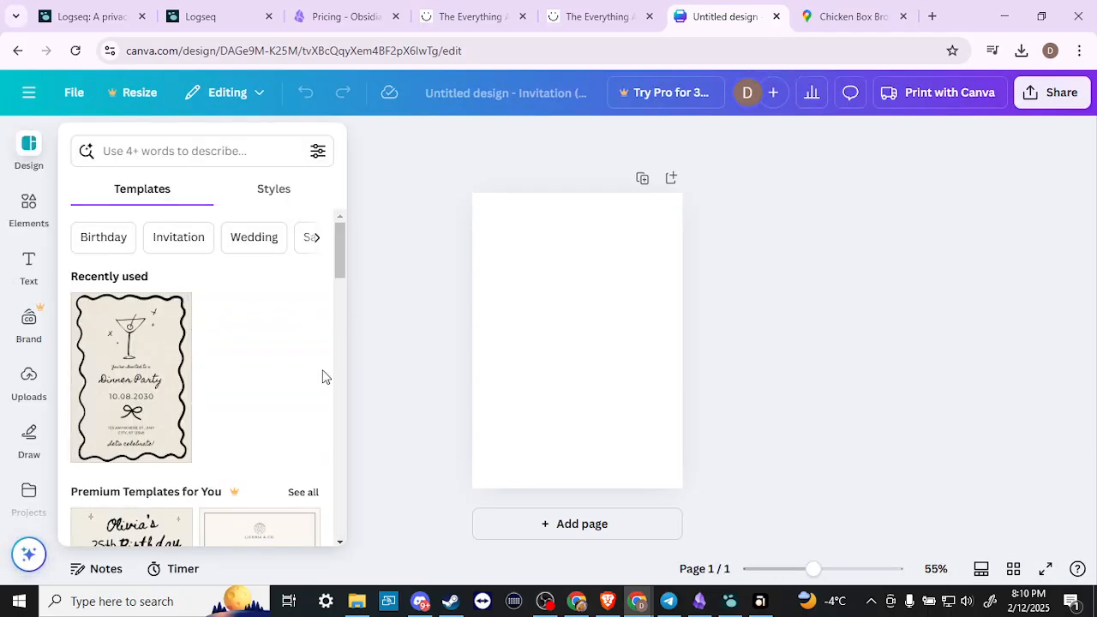
scroll("down", 3)
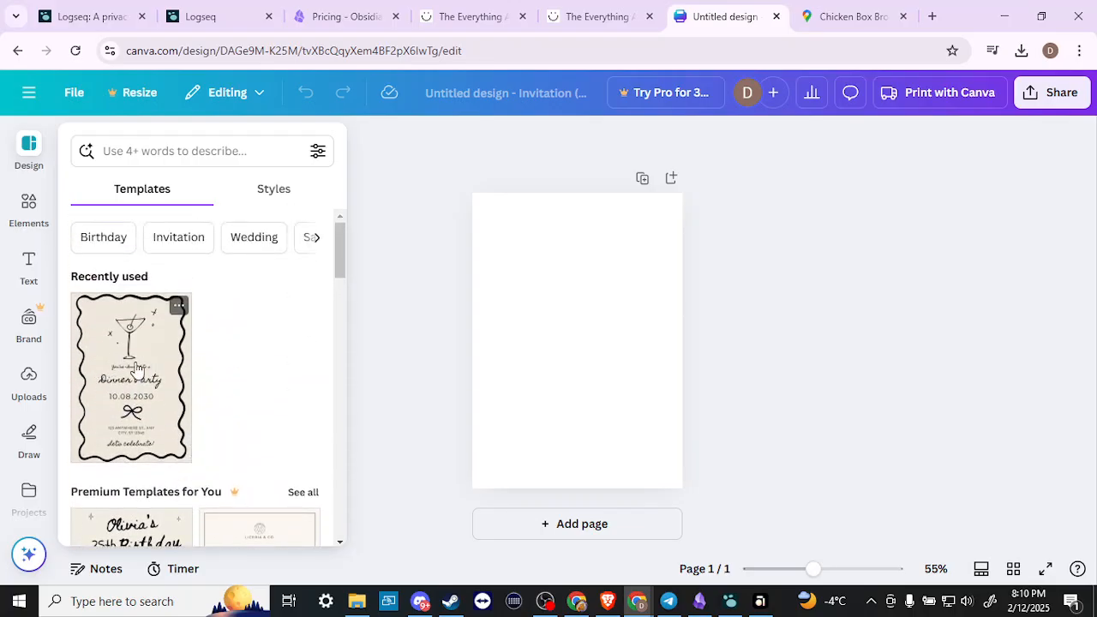
mouse_move(165, 365)
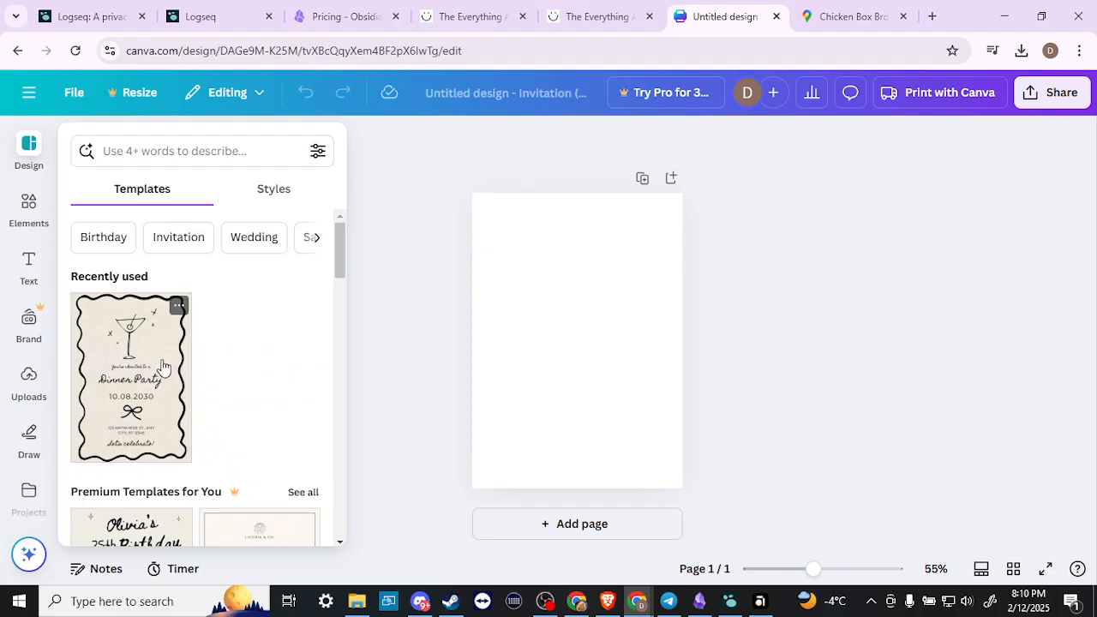
left_click(130, 377)
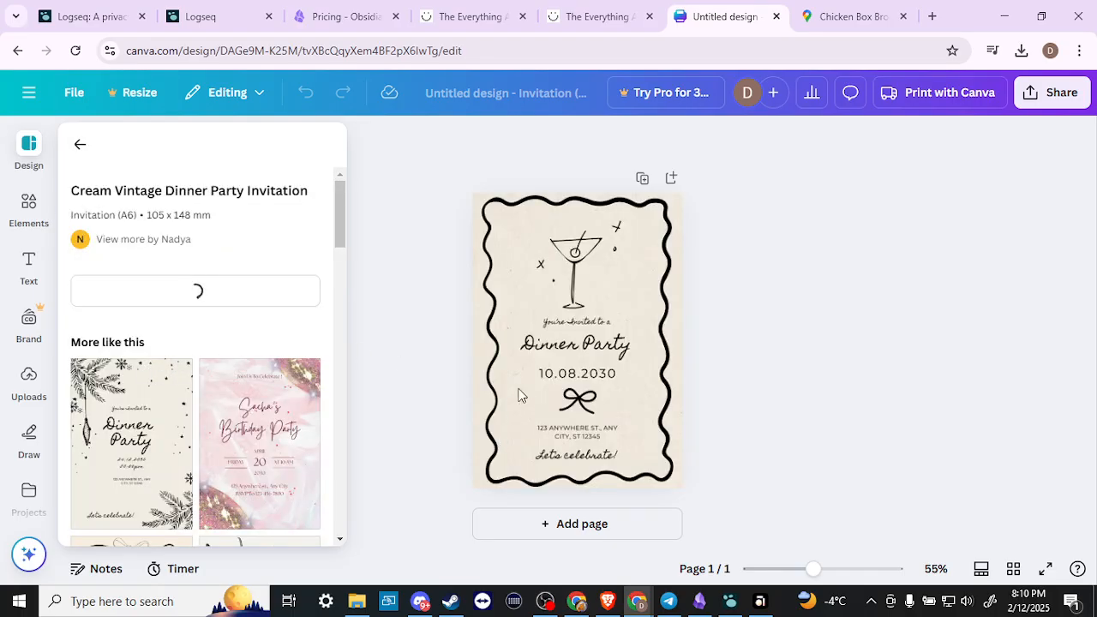
- Add a 'GOOGLE MAPS' line under the address and select those words
left_click(576, 346)
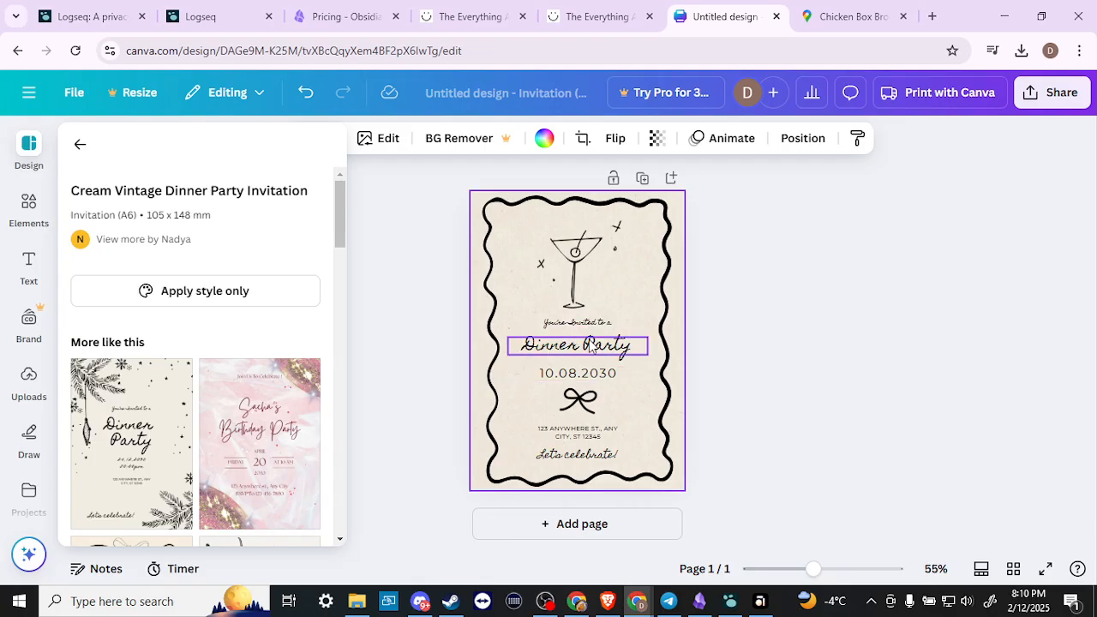
left_click(576, 432)
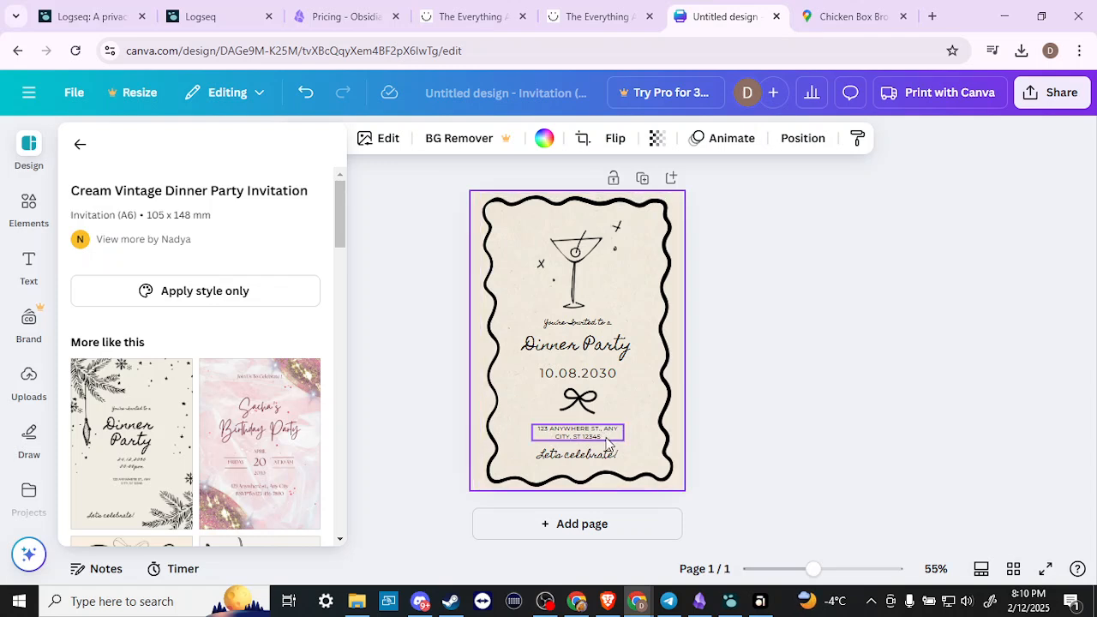
left_click(576, 432)
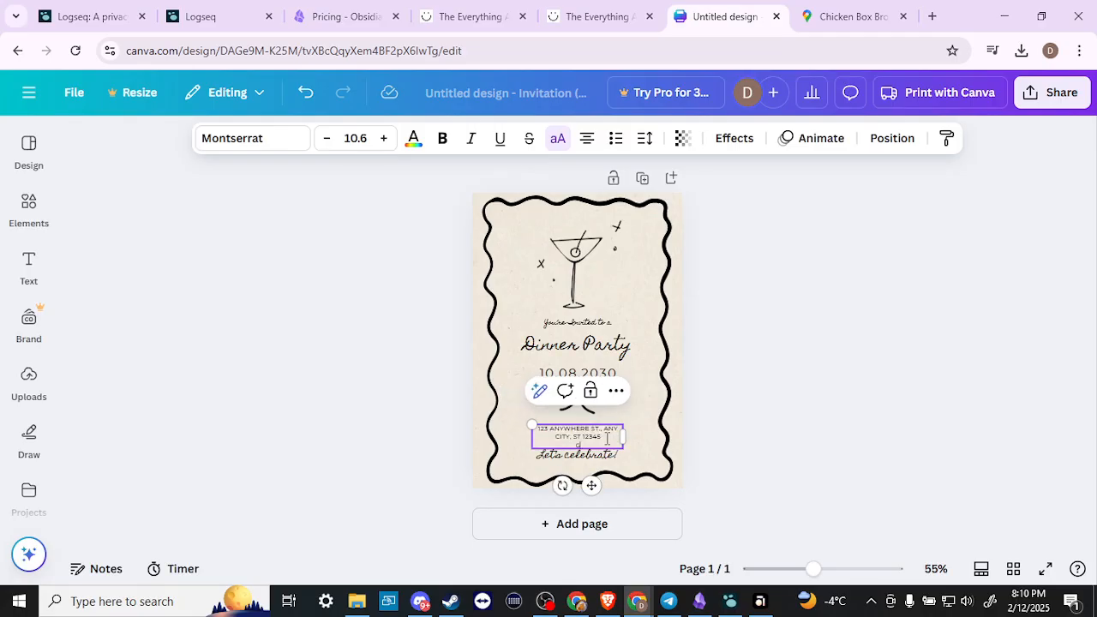
type("GOOGLE MAPS")
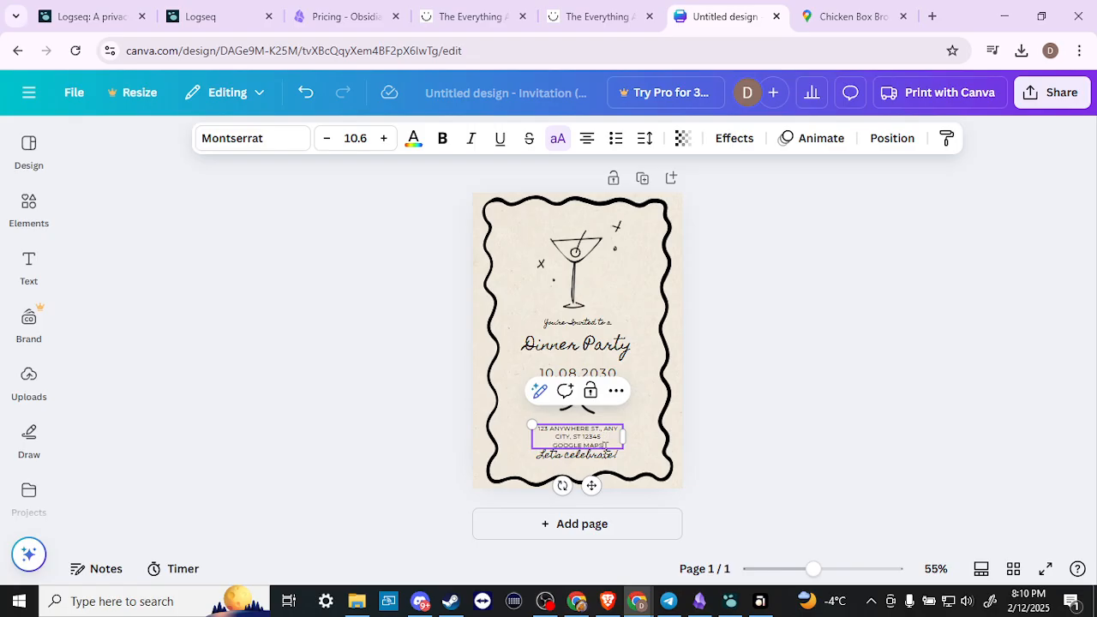
double_click(576, 444)
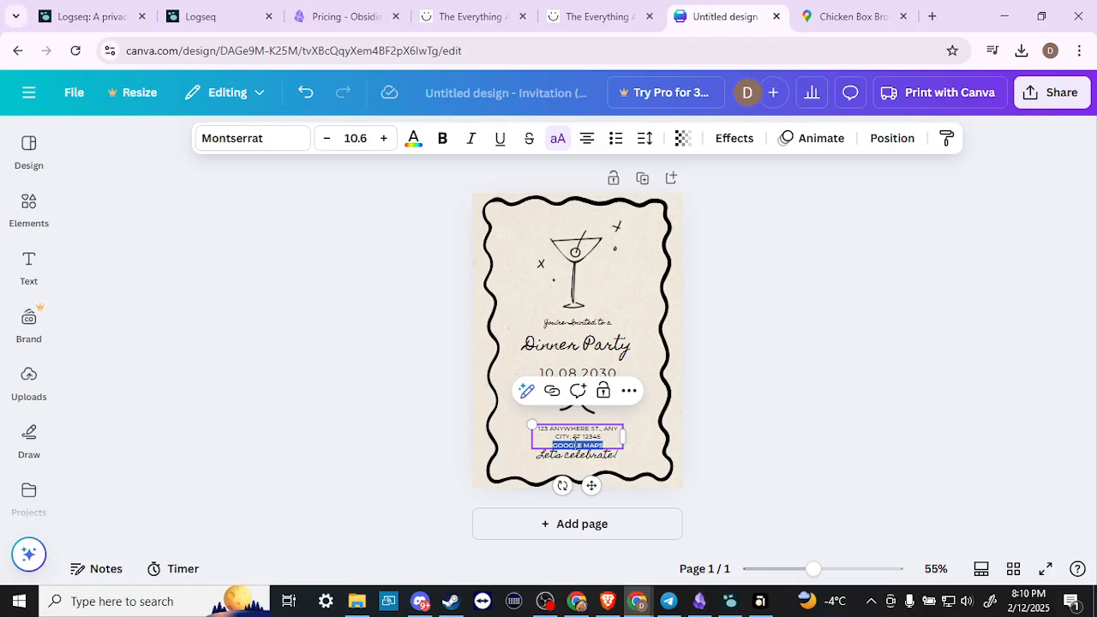
mouse_move(628, 391)
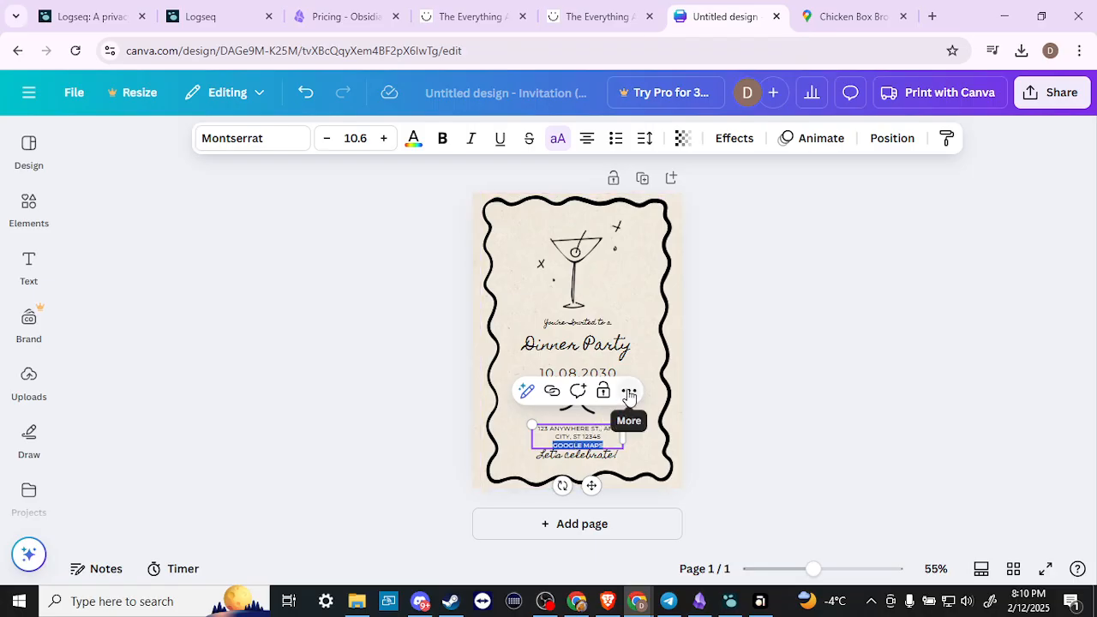
- Start adding a link to the selected GOOGLE MAPS text via More > Link
left_click(627, 391)
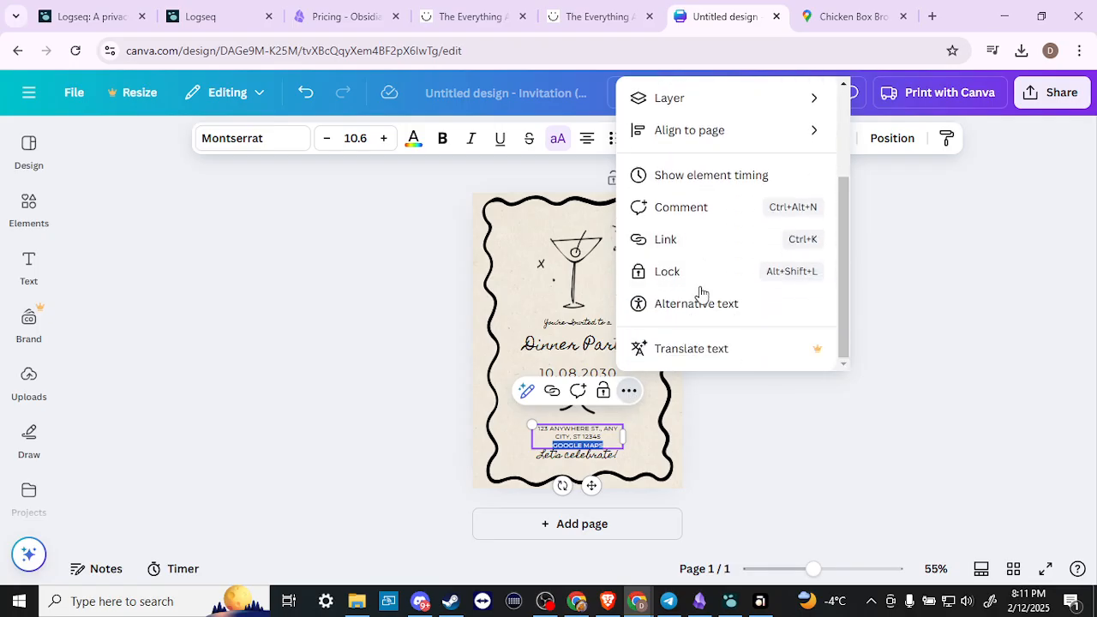
mouse_move(679, 241)
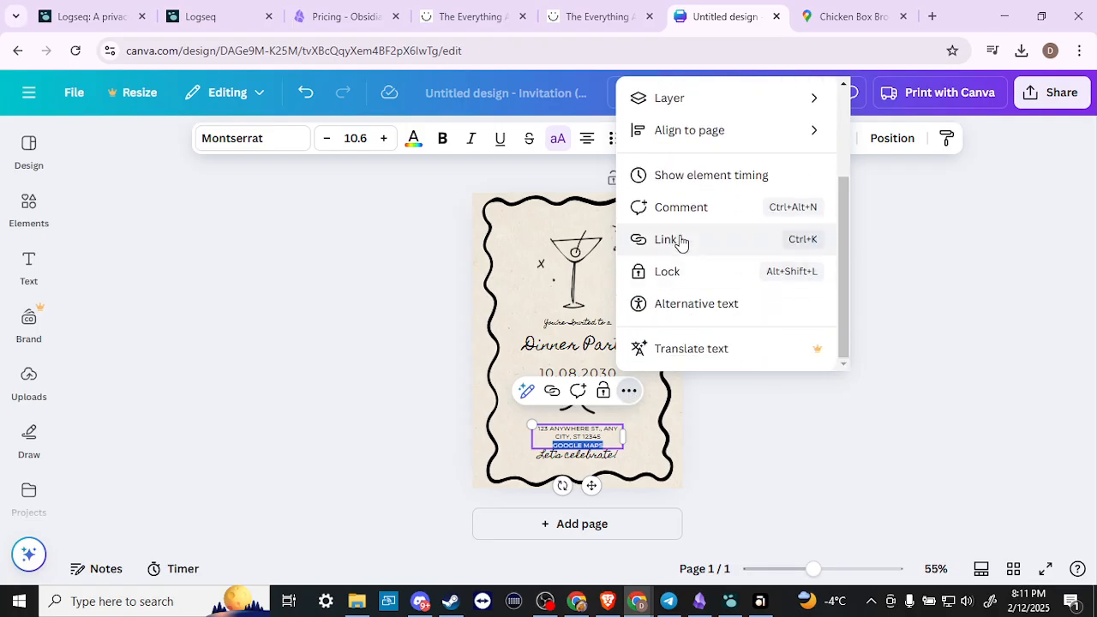
left_click(665, 240)
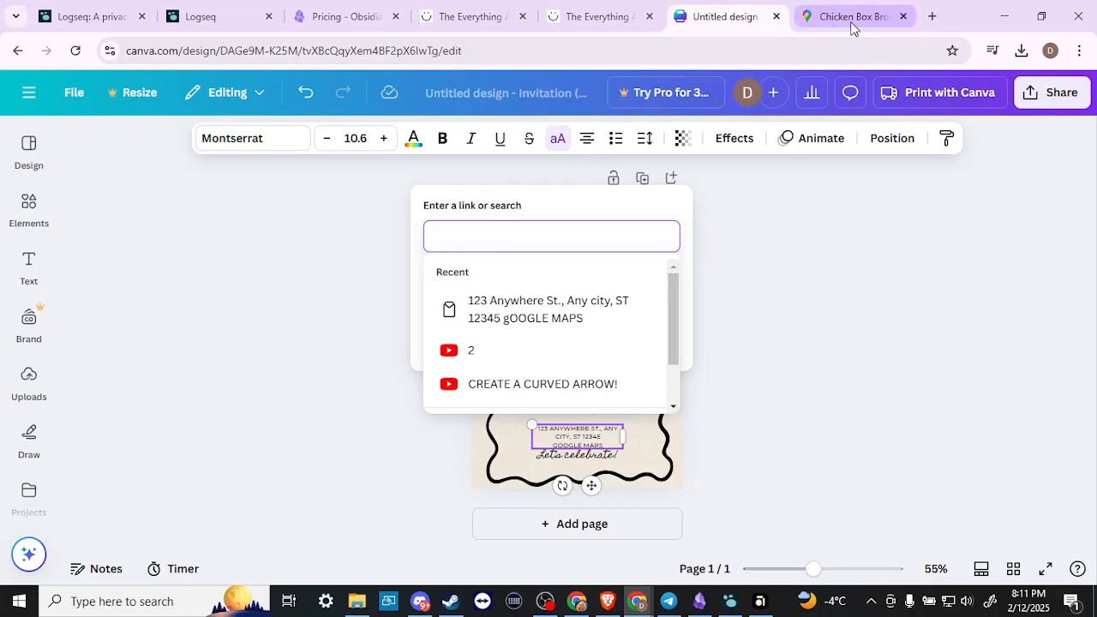
- Copy the Google Maps share link for Chicken Box Broasted Chicken and return to Canva
left_click(853, 17)
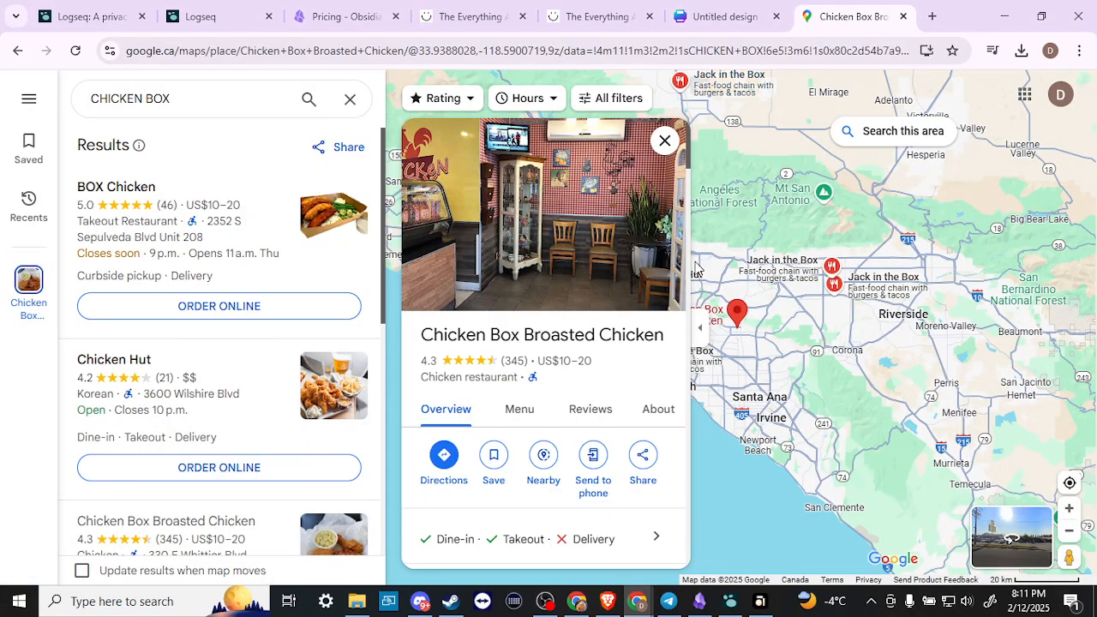
mouse_move(507, 363)
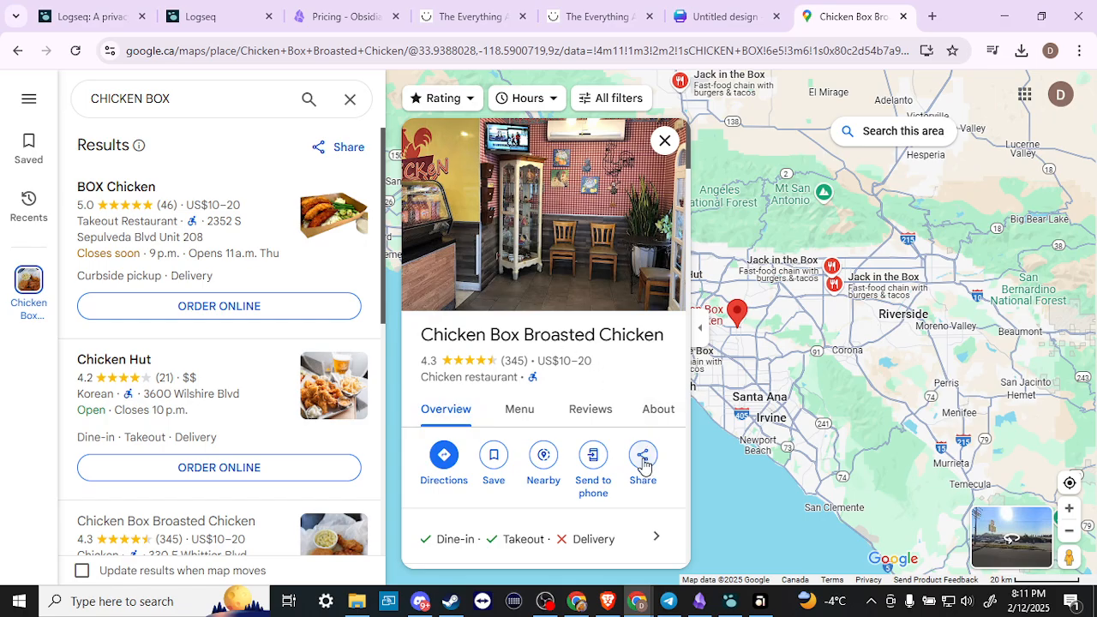
left_click(641, 454)
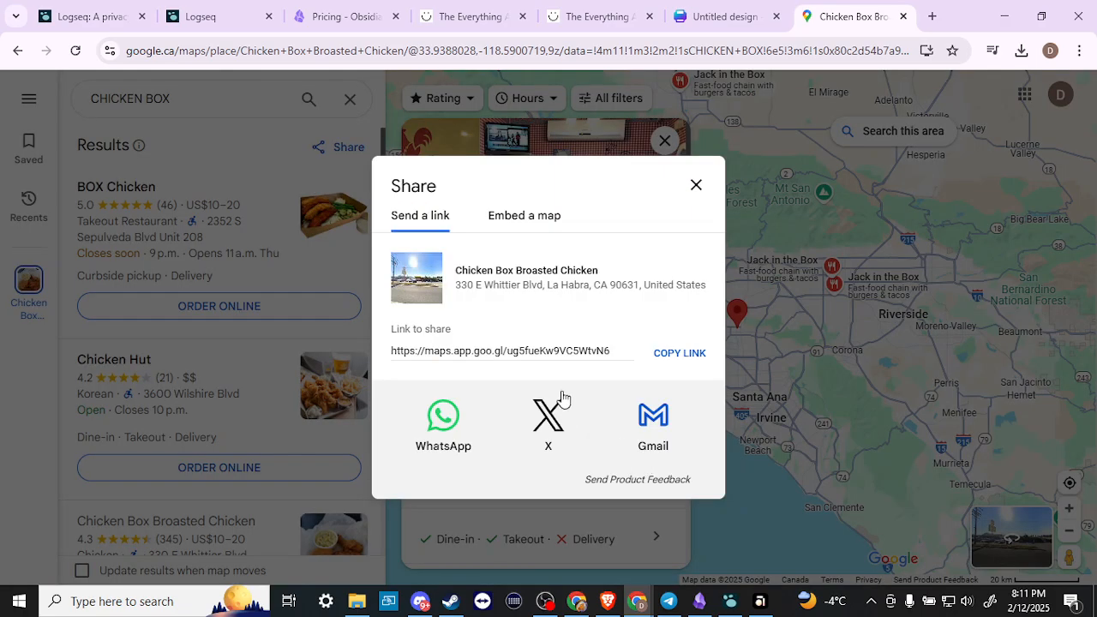
left_click(679, 353)
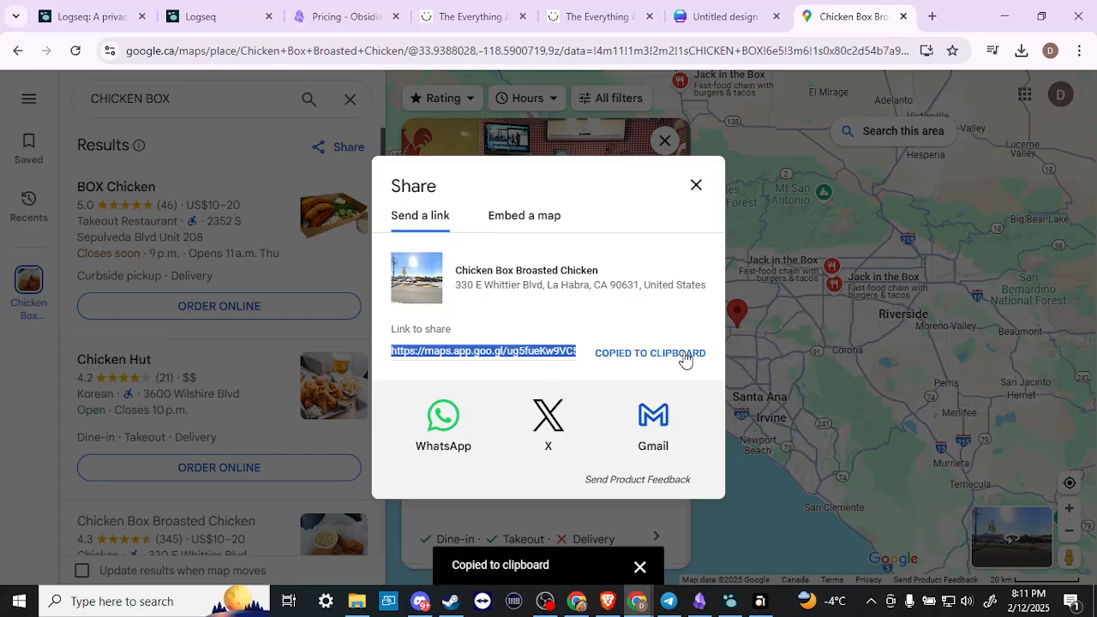
left_click(720, 17)
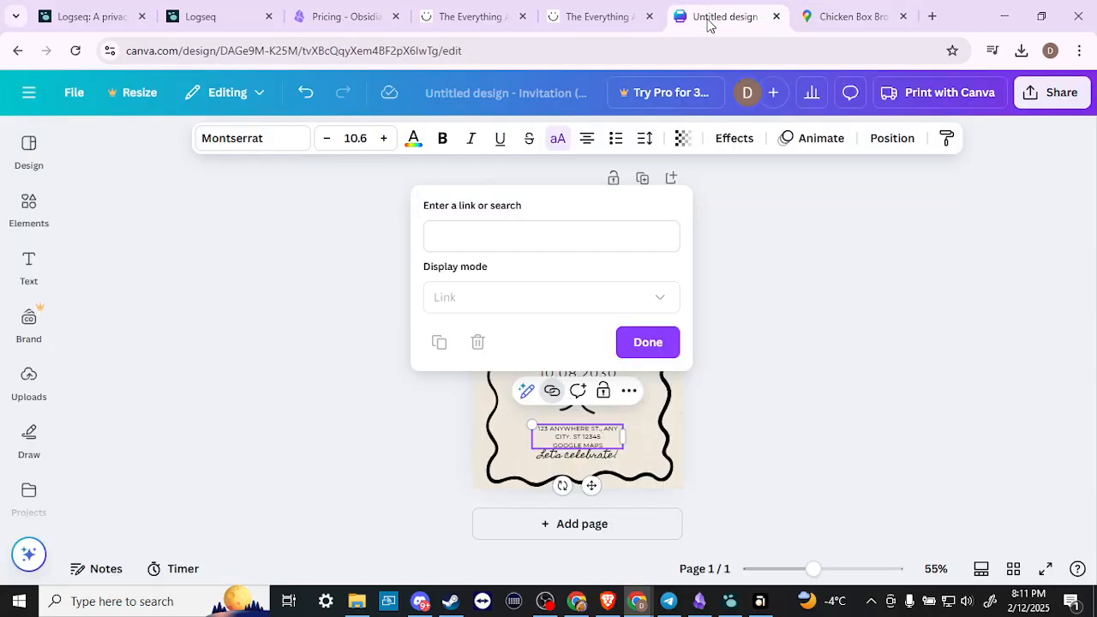
left_click(552, 236)
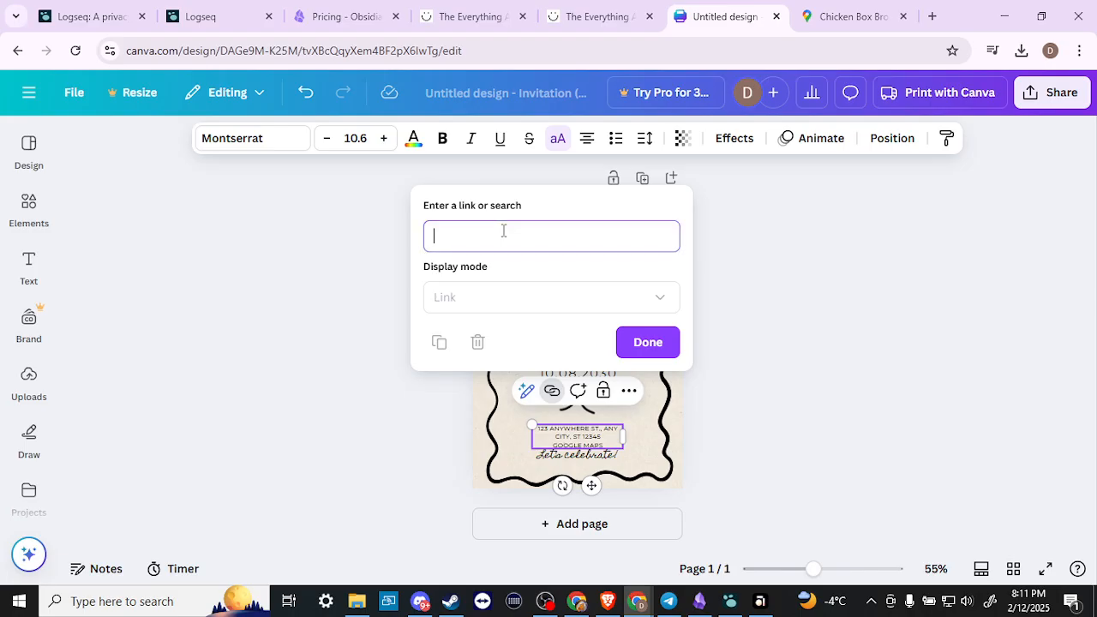
type("https://maps.app.goo.gl/ug5fueKw9VC5WtvN6")
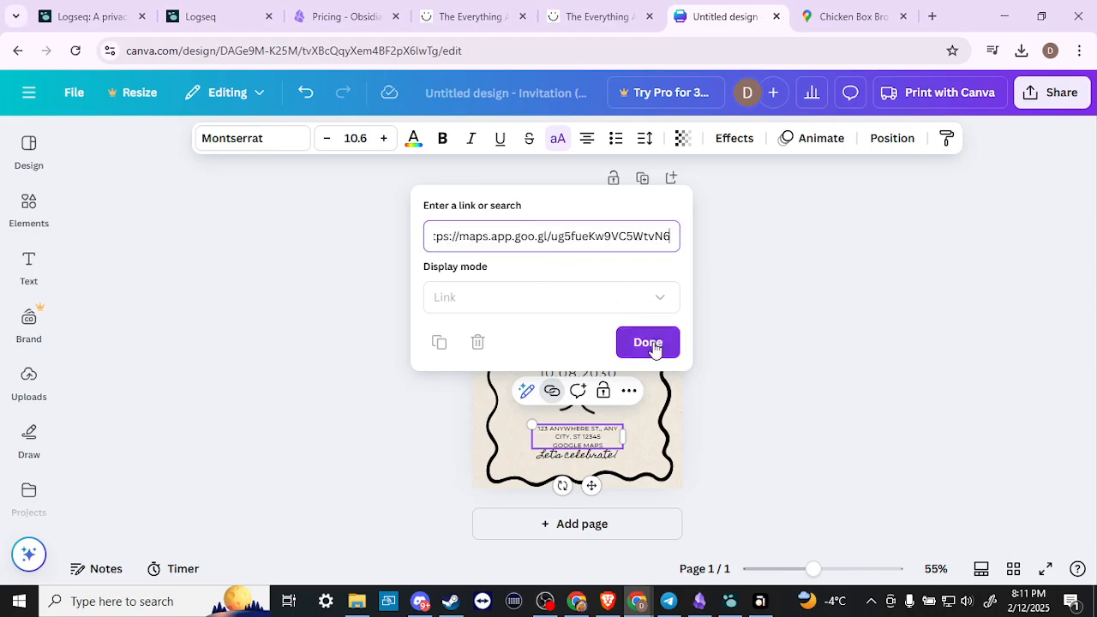
left_click(648, 343)
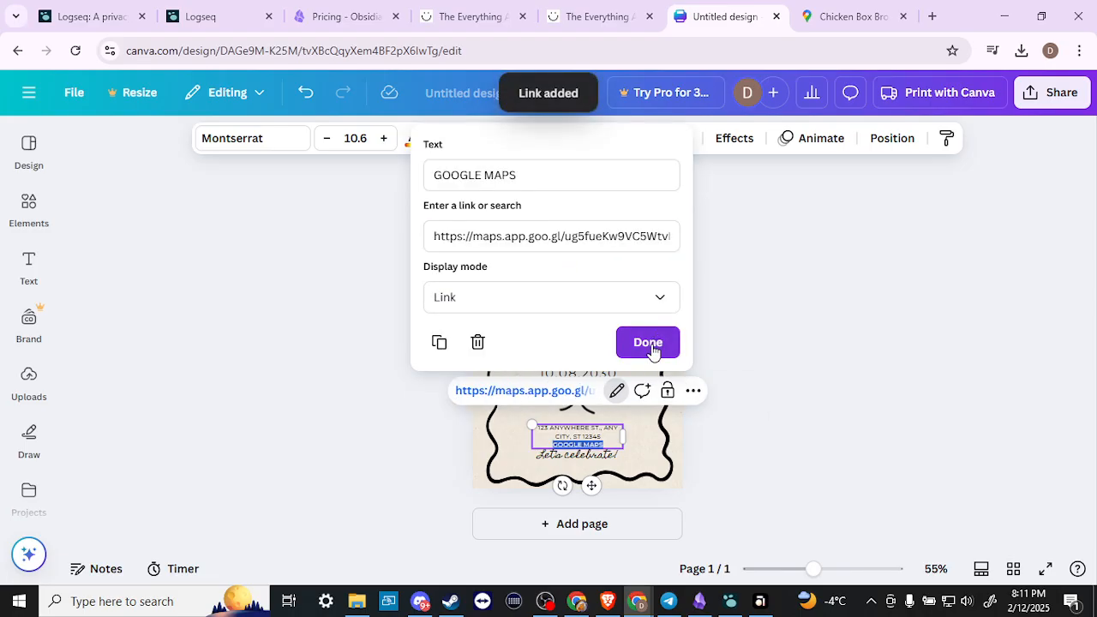
left_click(648, 343)
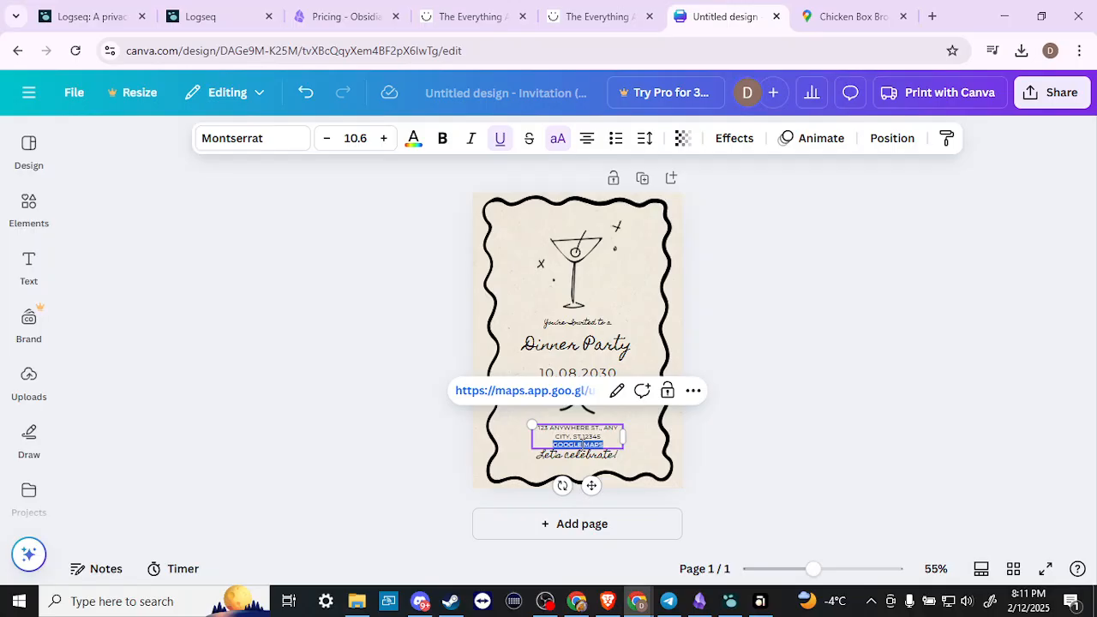
- Back in Google Maps, dismiss the Share window for the location
left_click(847, 18)
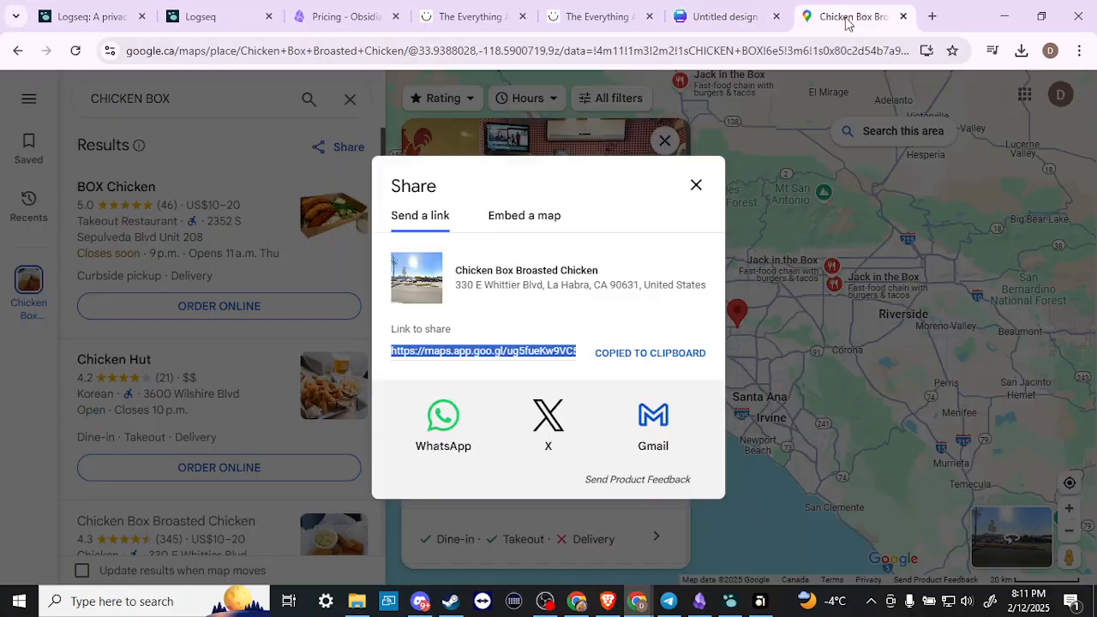
left_click(696, 185)
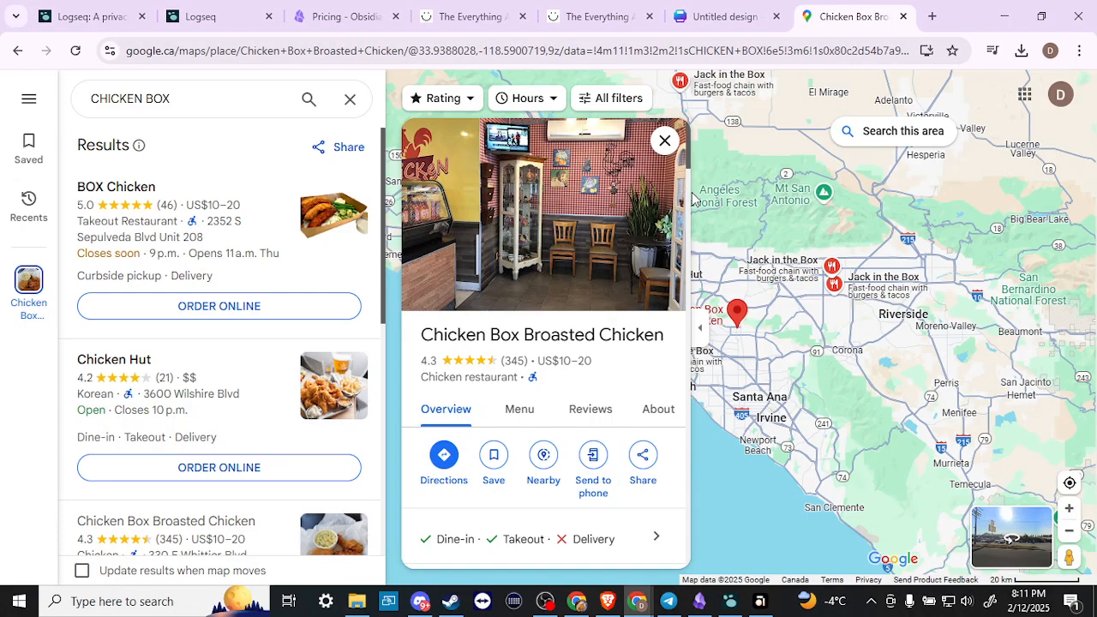